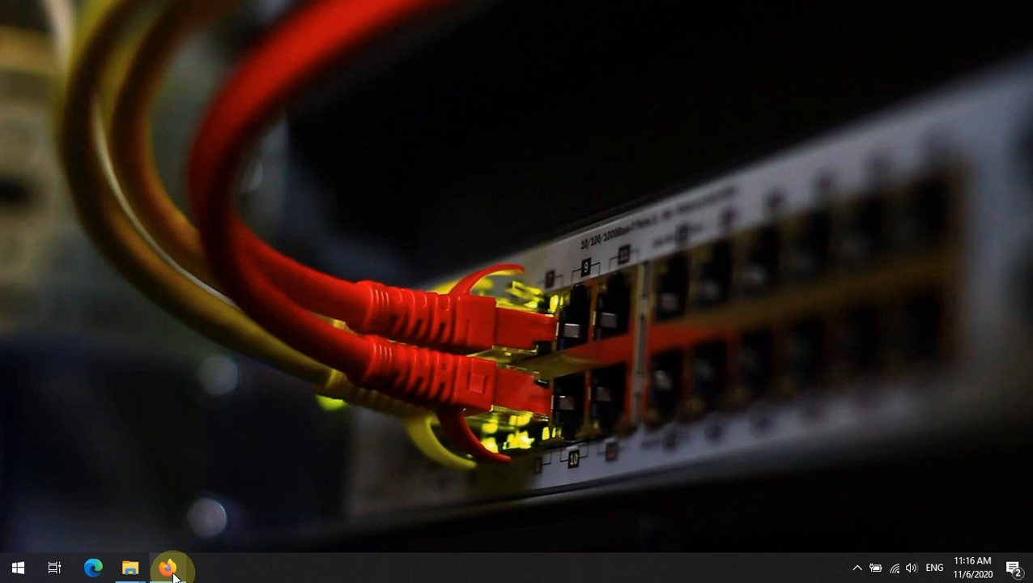
Bring the browser with the APIC System dashboard to the front.
{"action": "left_click", "coordinate": [168, 567]}
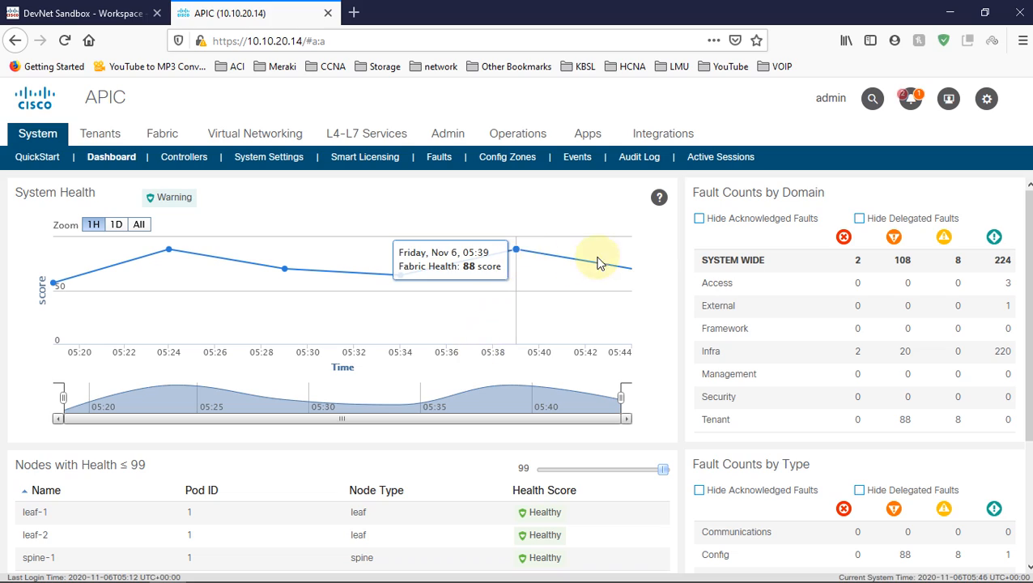
{"action": "mouse_move", "coordinate": [612, 259]}
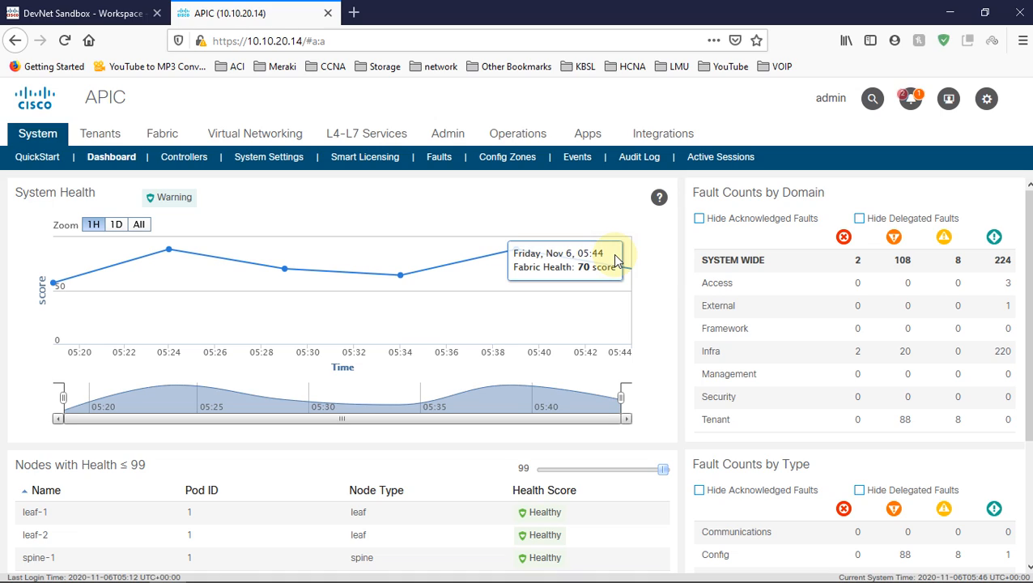
{"action": "mouse_move", "coordinate": [647, 288]}
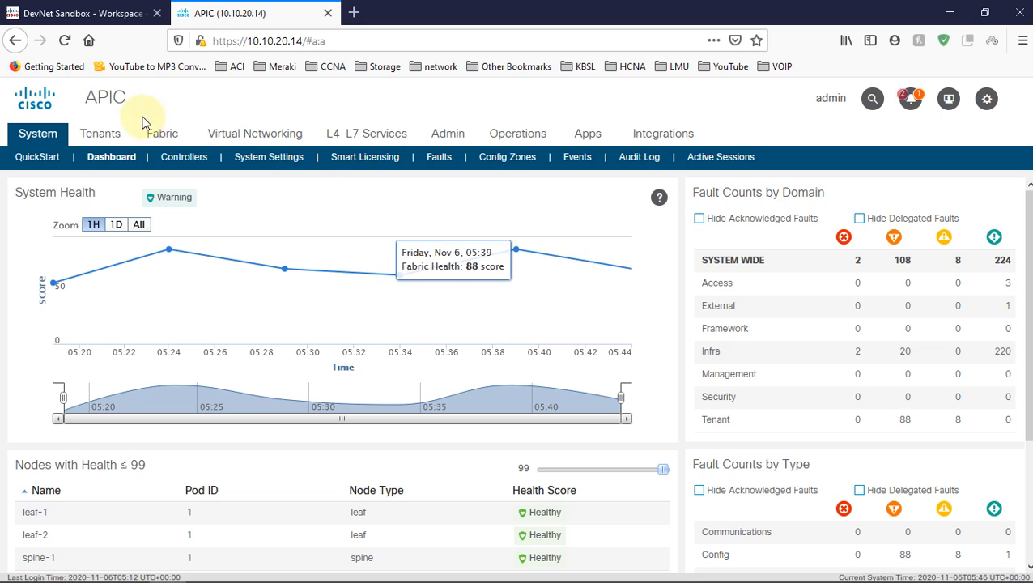
{"action": "mouse_move", "coordinate": [641, 364]}
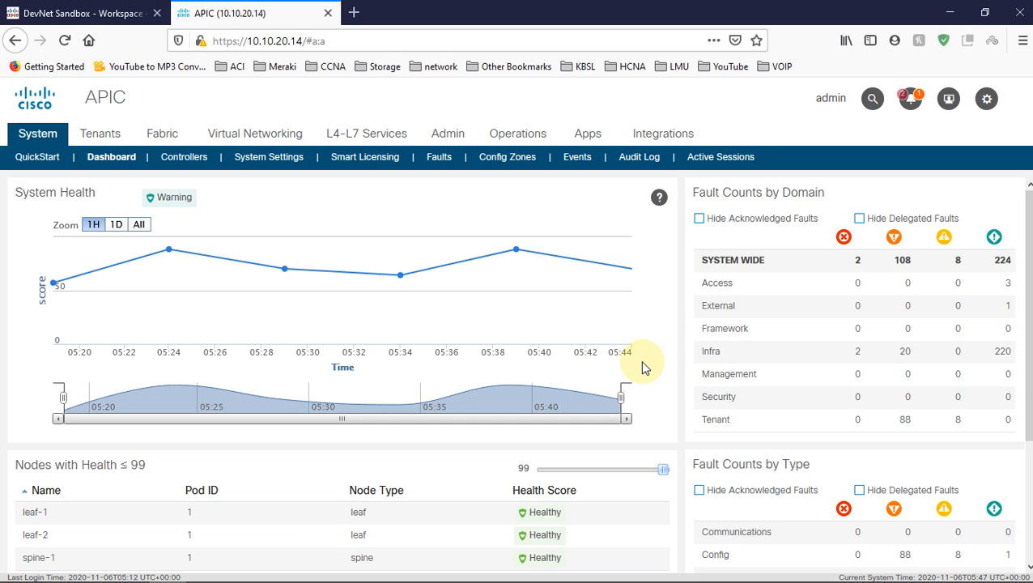
{"action": "mouse_move", "coordinate": [169, 114]}
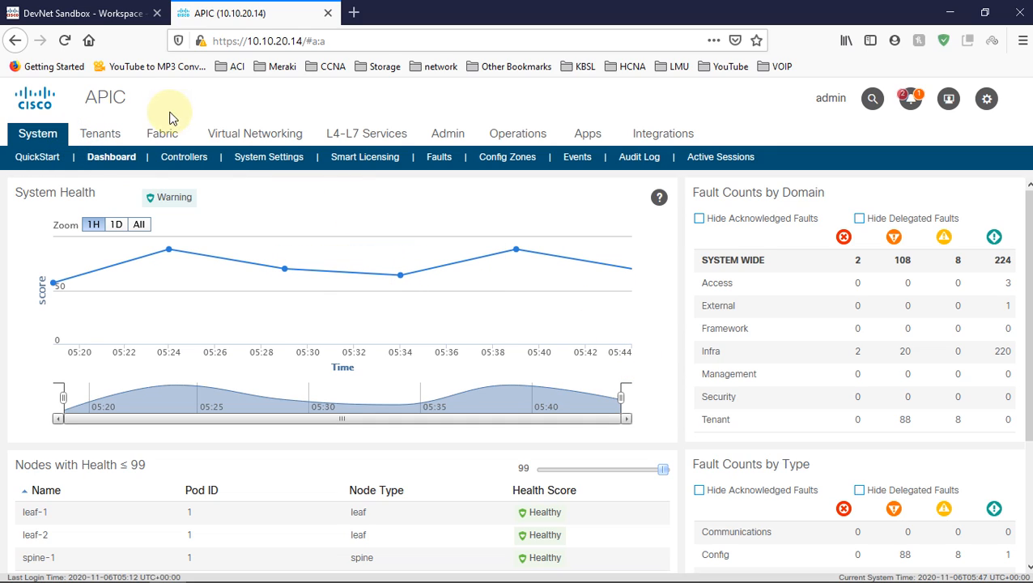
{"action": "mouse_move", "coordinate": [101, 133]}
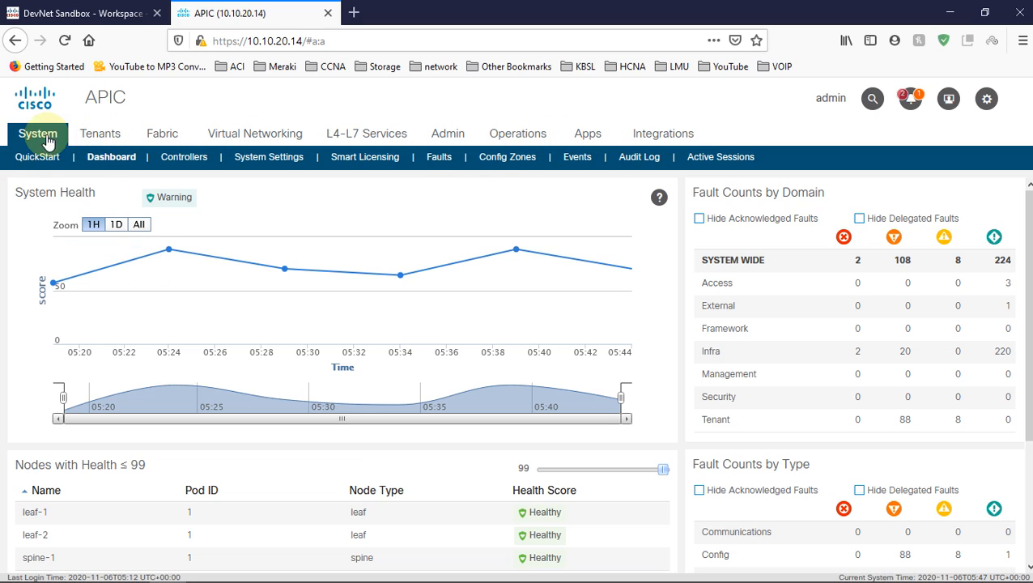
{"action": "mouse_move", "coordinate": [100, 133]}
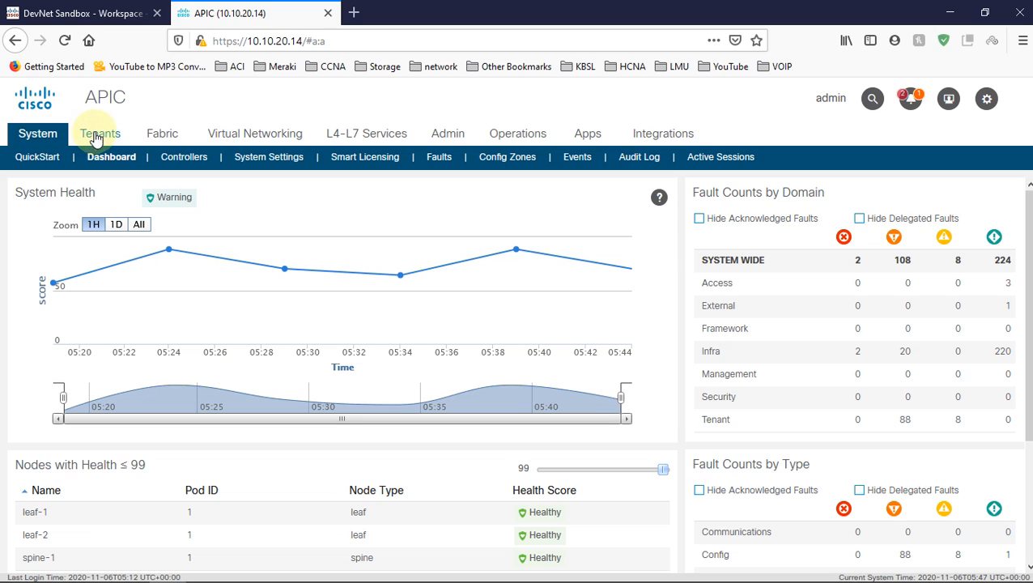
{"action": "mouse_move", "coordinate": [272, 188]}
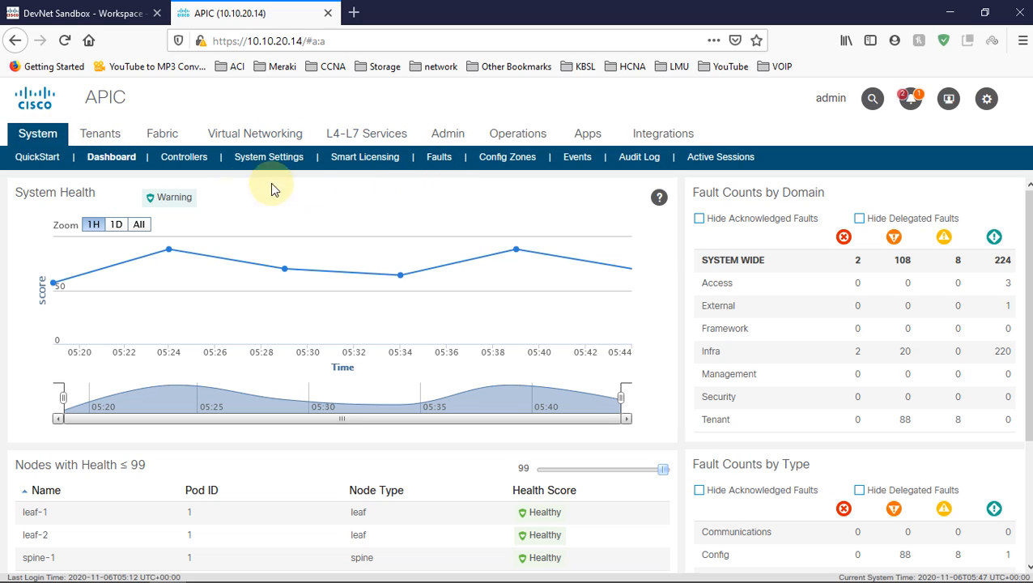
{"action": "mouse_move", "coordinate": [214, 201]}
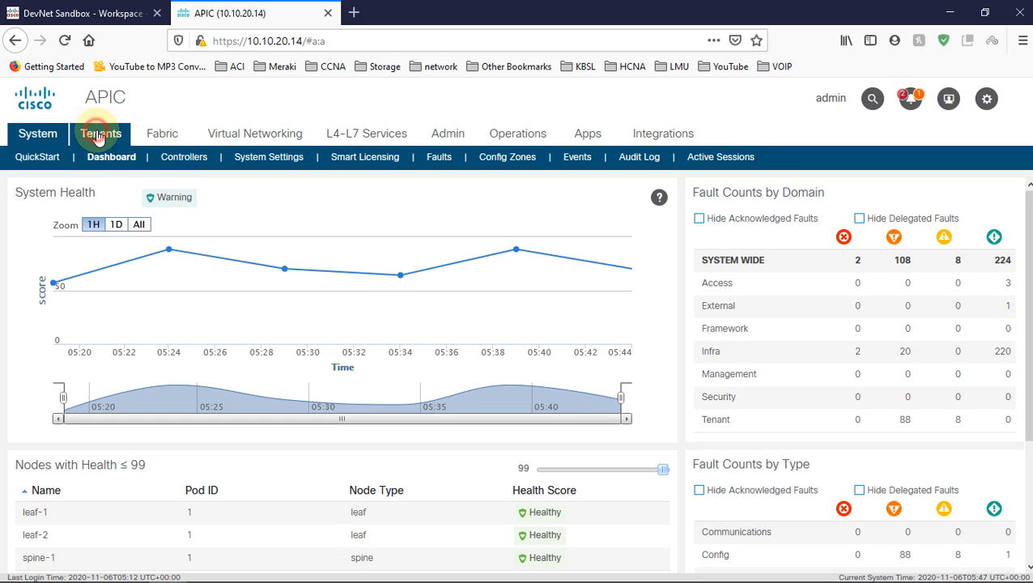
Show the All Tenants list with common, Heroes, infra, mgmt, PCI and SnV.
{"action": "left_click", "coordinate": [100, 133]}
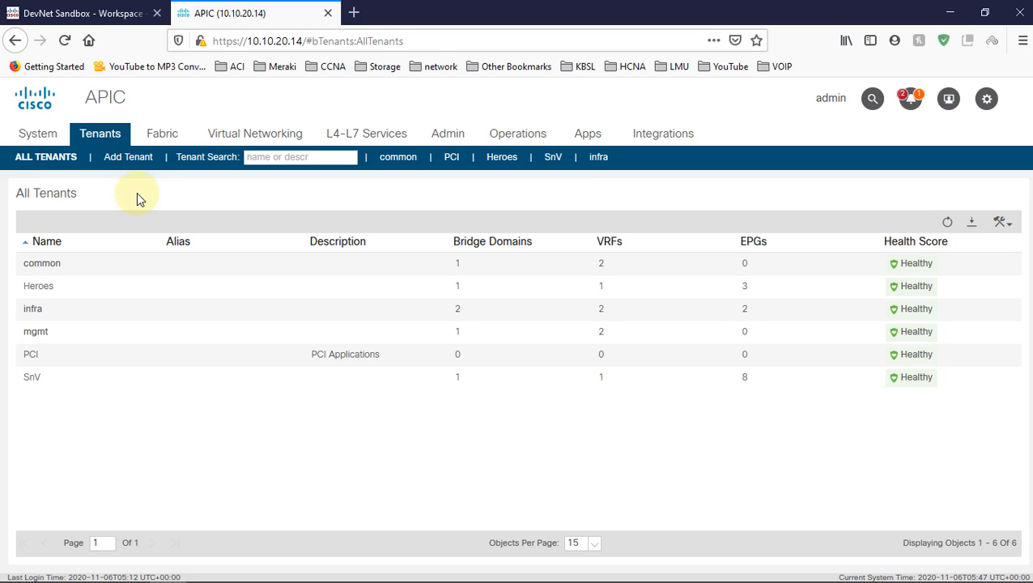
{"action": "mouse_move", "coordinate": [145, 191]}
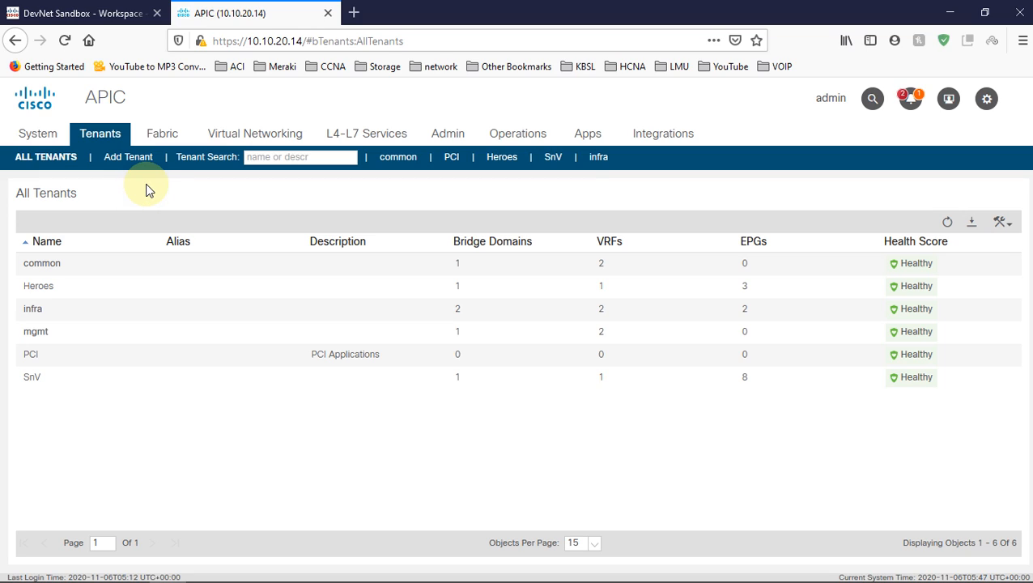
{"action": "mouse_move", "coordinate": [612, 237]}
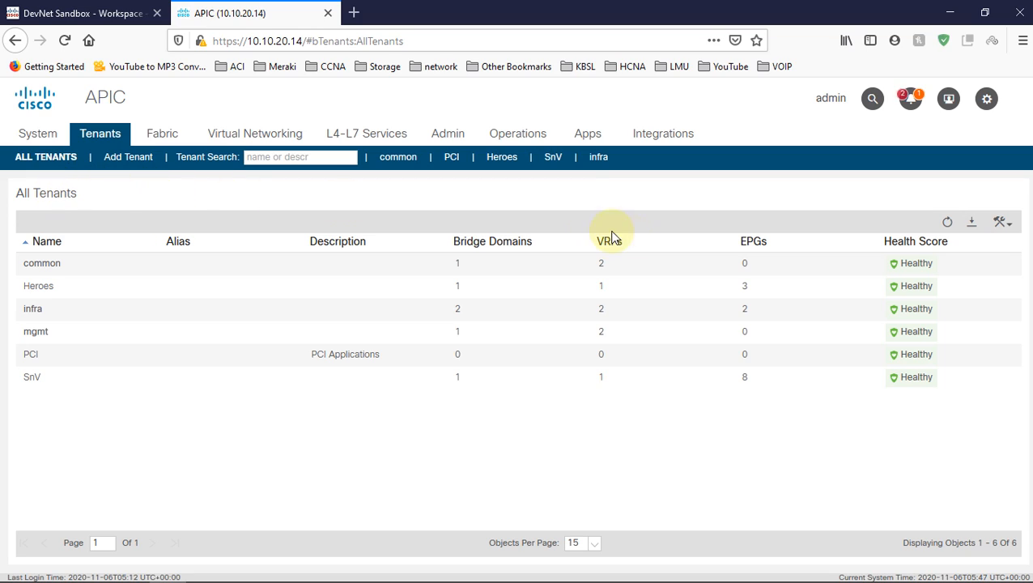
{"action": "mouse_move", "coordinate": [117, 306]}
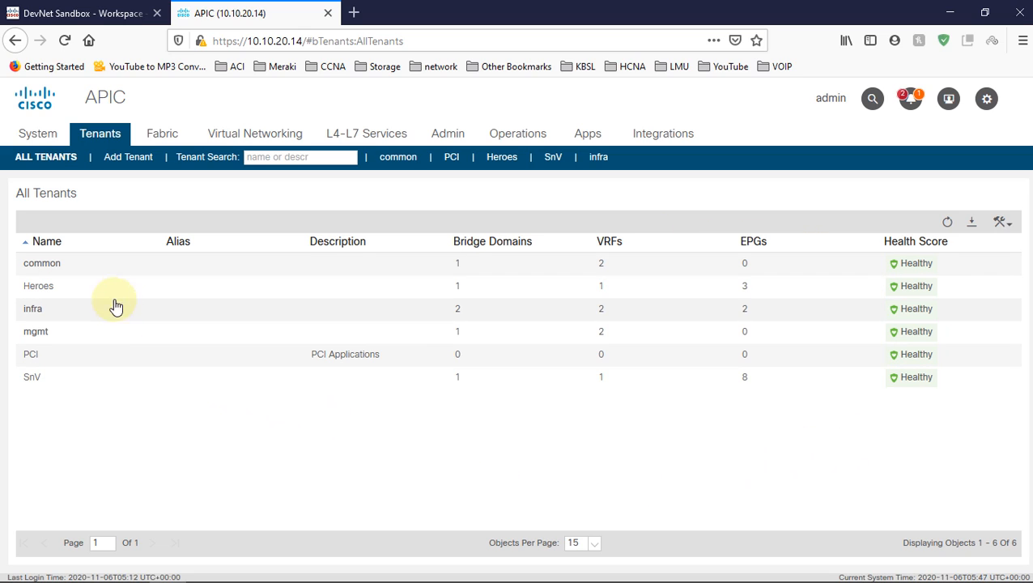
{"action": "mouse_move", "coordinate": [95, 266]}
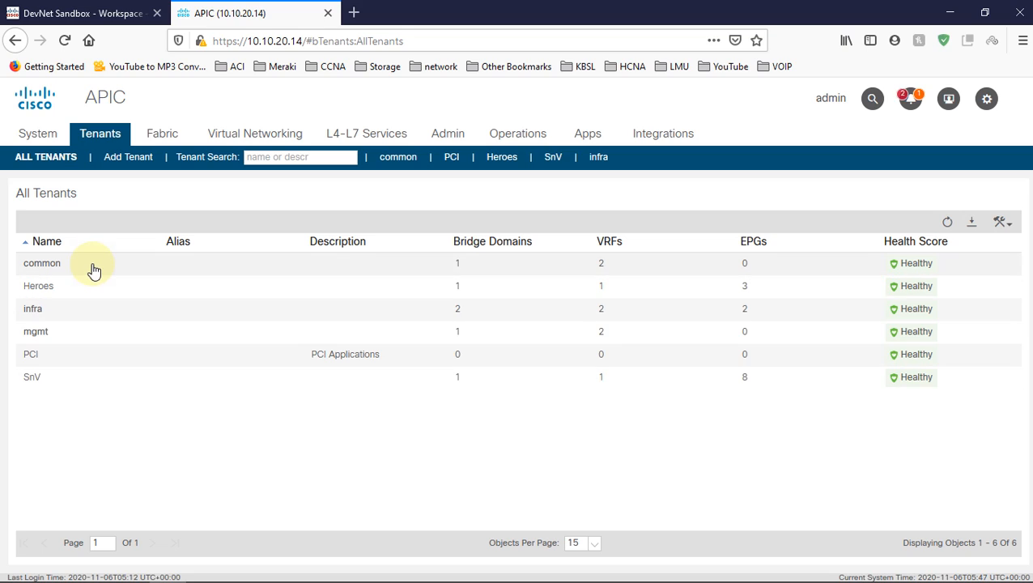
{"action": "mouse_move", "coordinate": [130, 375]}
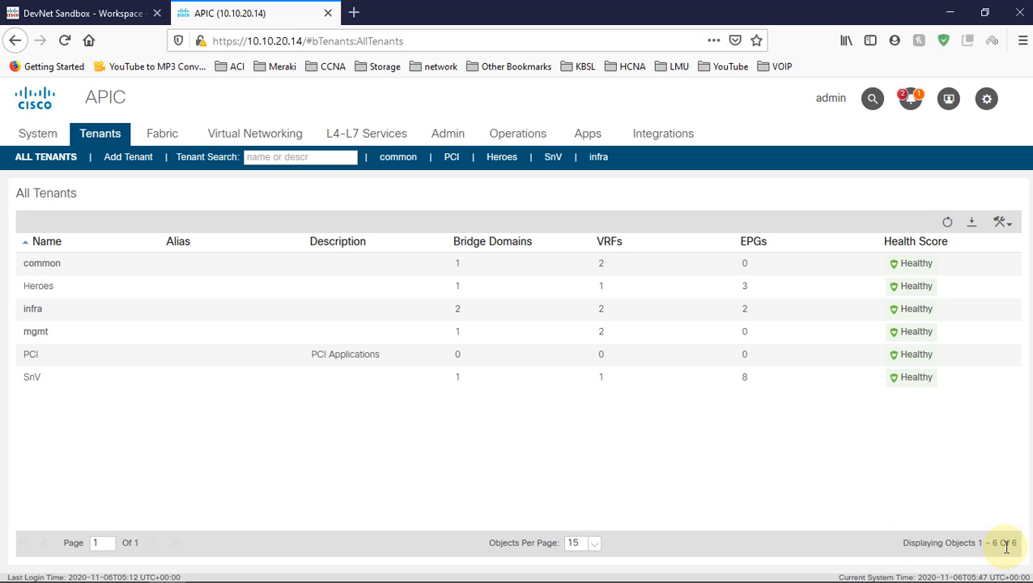
{"action": "mouse_move", "coordinate": [589, 444]}
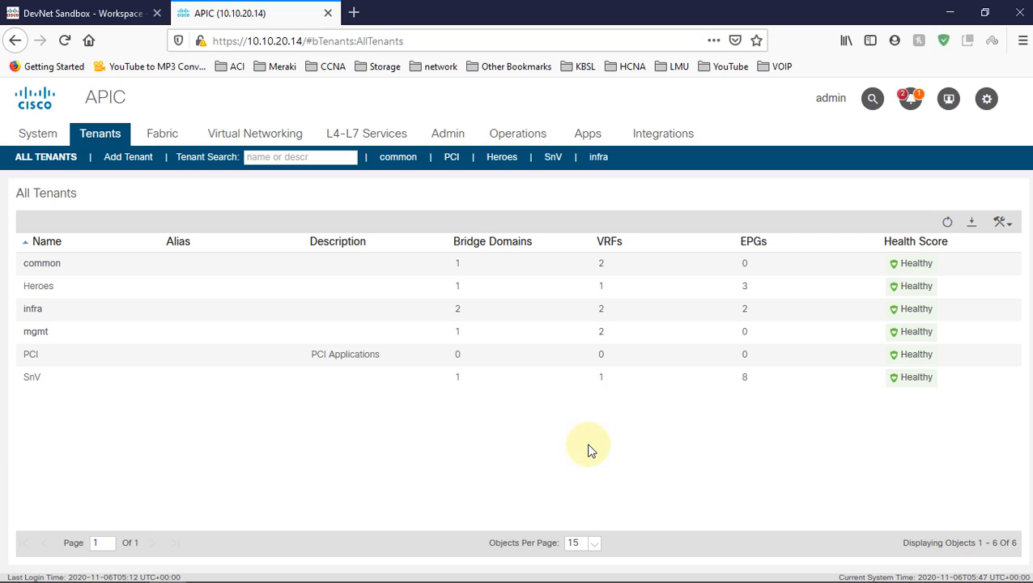
{"action": "mouse_move", "coordinate": [210, 386]}
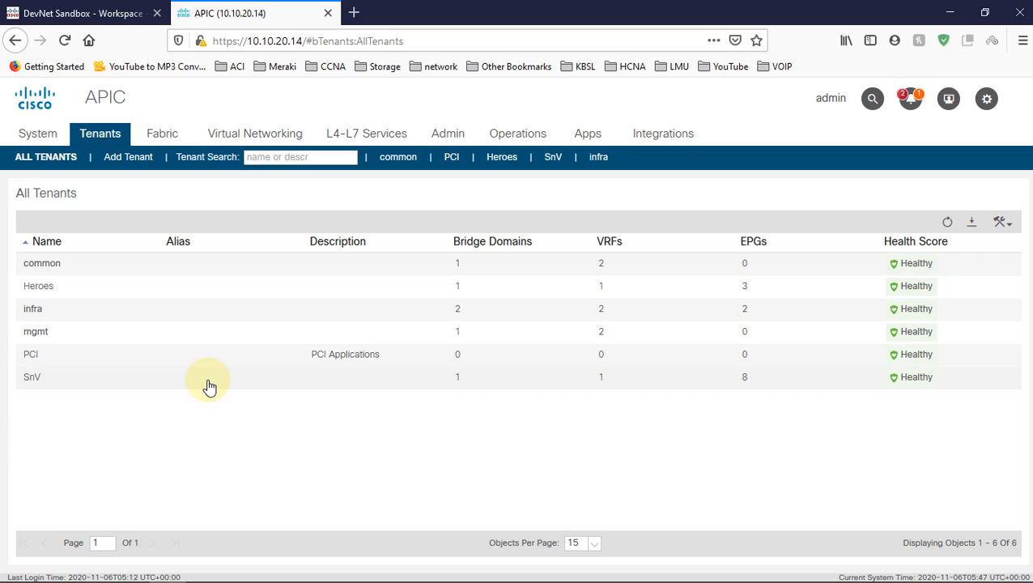
{"action": "mouse_move", "coordinate": [211, 395]}
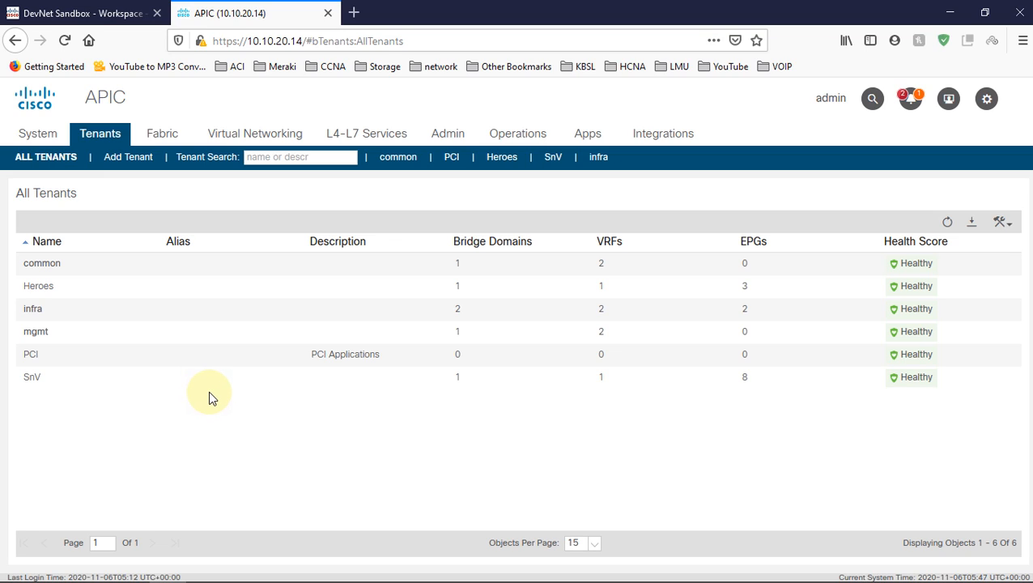
{"action": "mouse_move", "coordinate": [127, 155]}
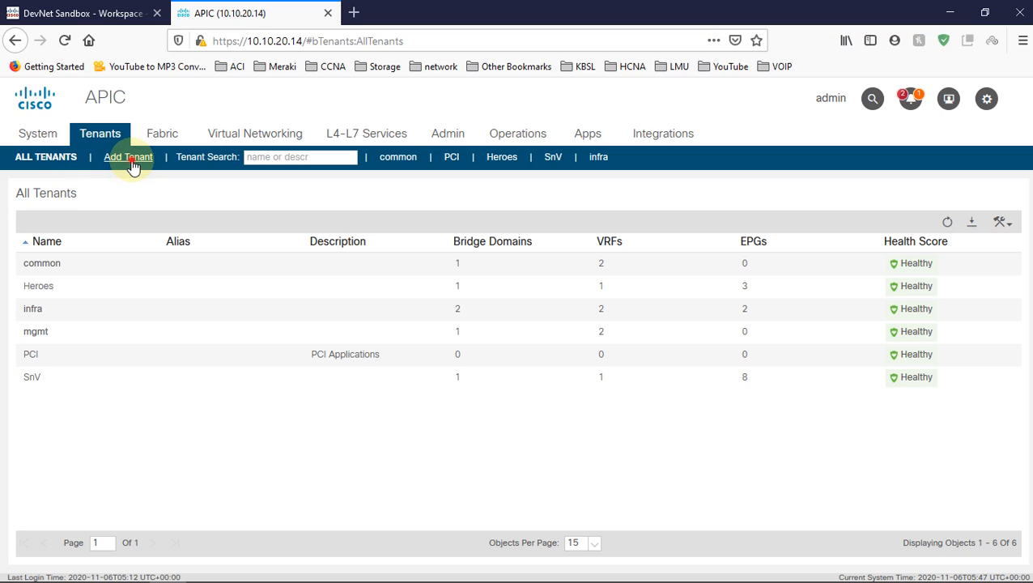
{"action": "mouse_move", "coordinate": [455, 327]}
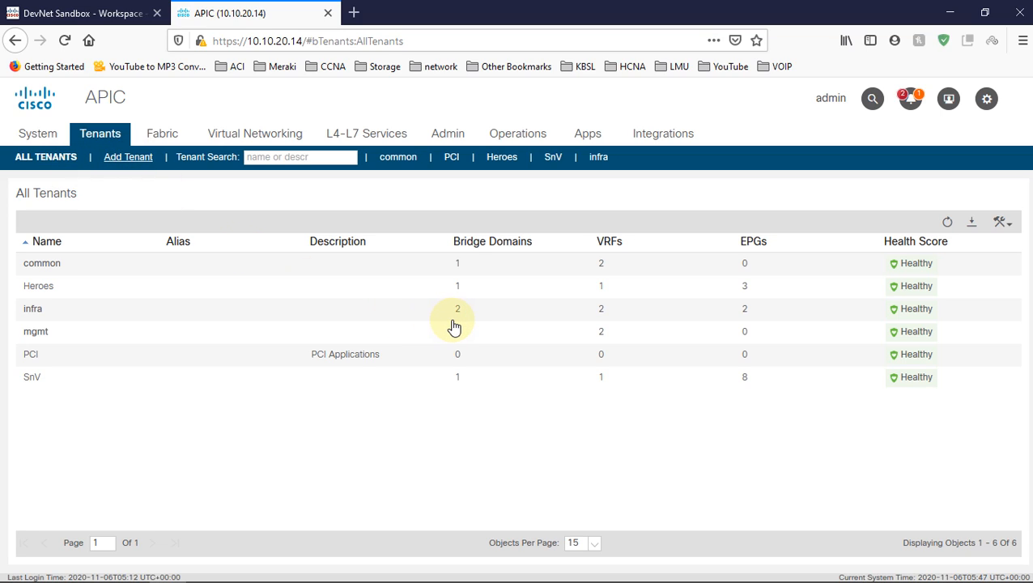
{"action": "mouse_move", "coordinate": [444, 324]}
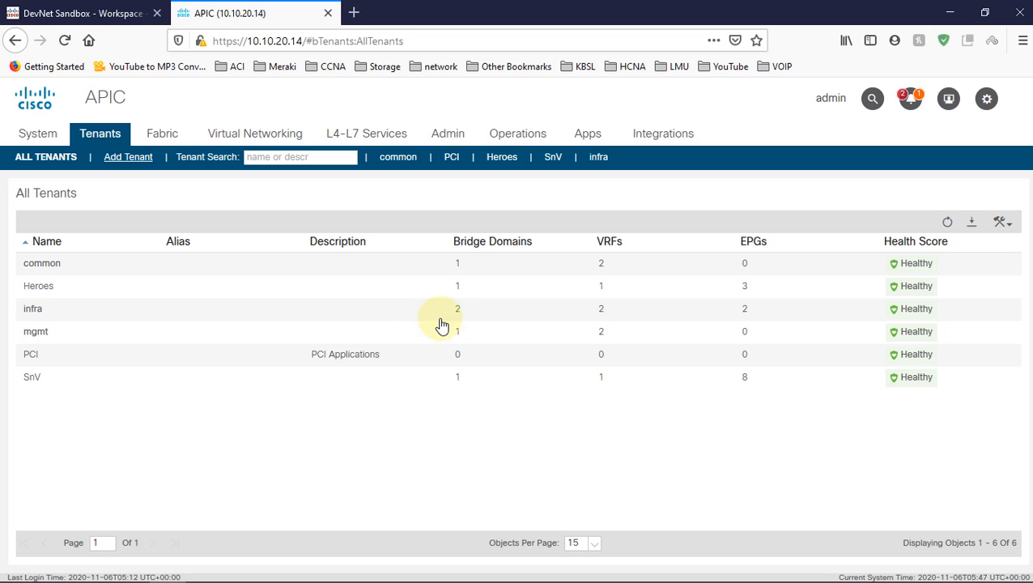
Fill a new tenant named CORE with description "This Is my Core Core tenant".
{"action": "left_click", "coordinate": [126, 155]}
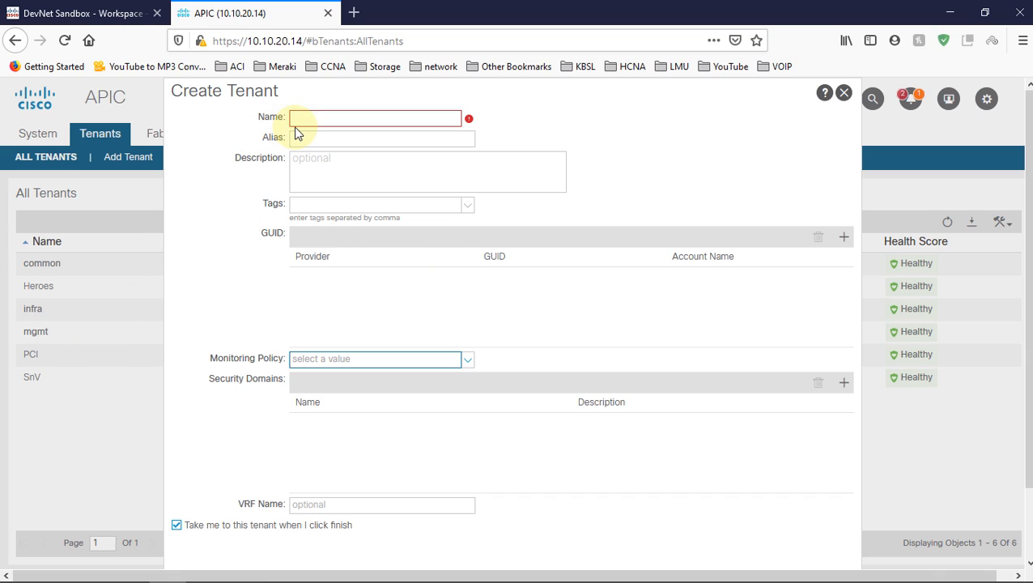
{"action": "mouse_move", "coordinate": [359, 382]}
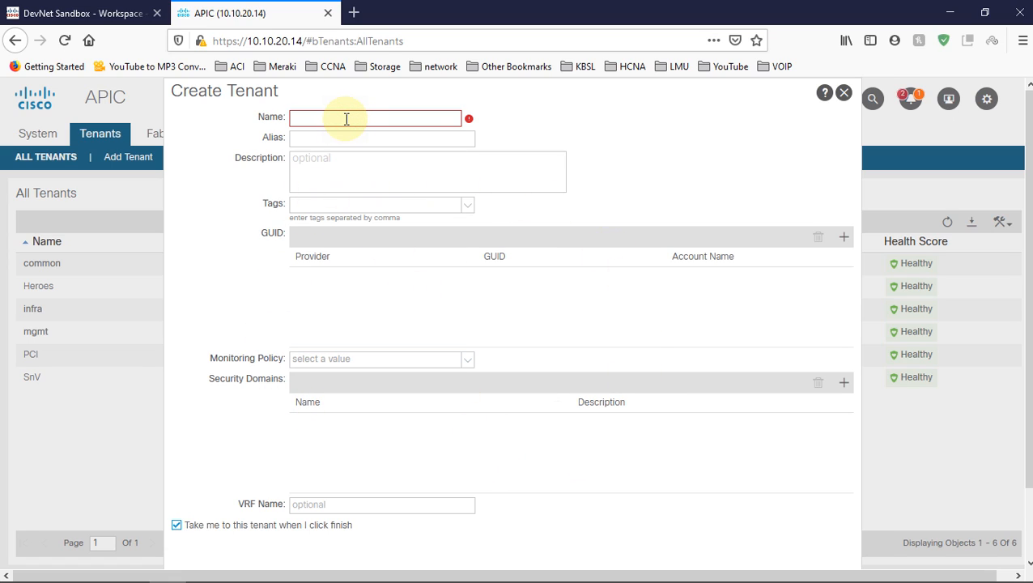
{"action": "type", "text": "CORE"}
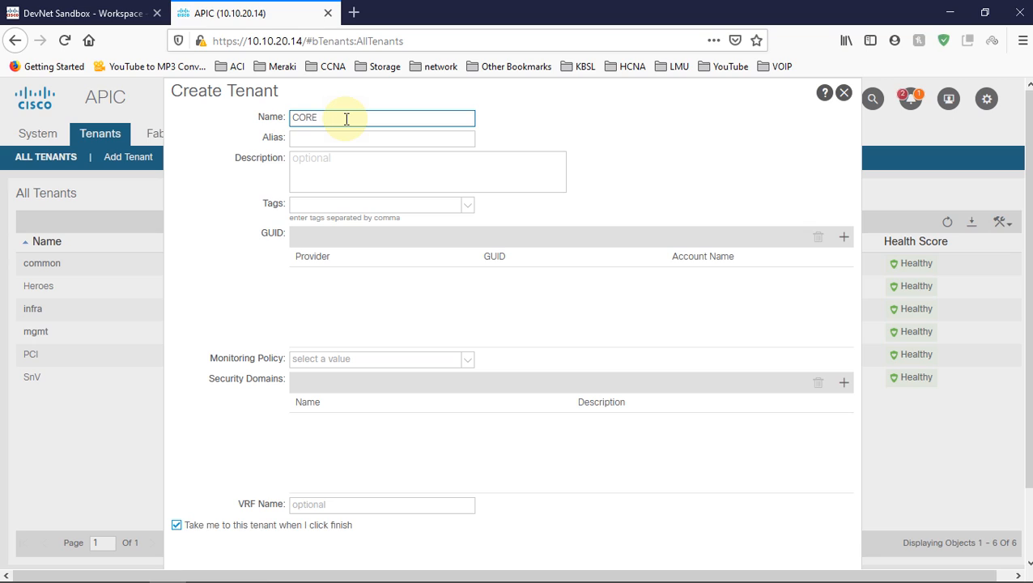
{"action": "left_click", "coordinate": [427, 172]}
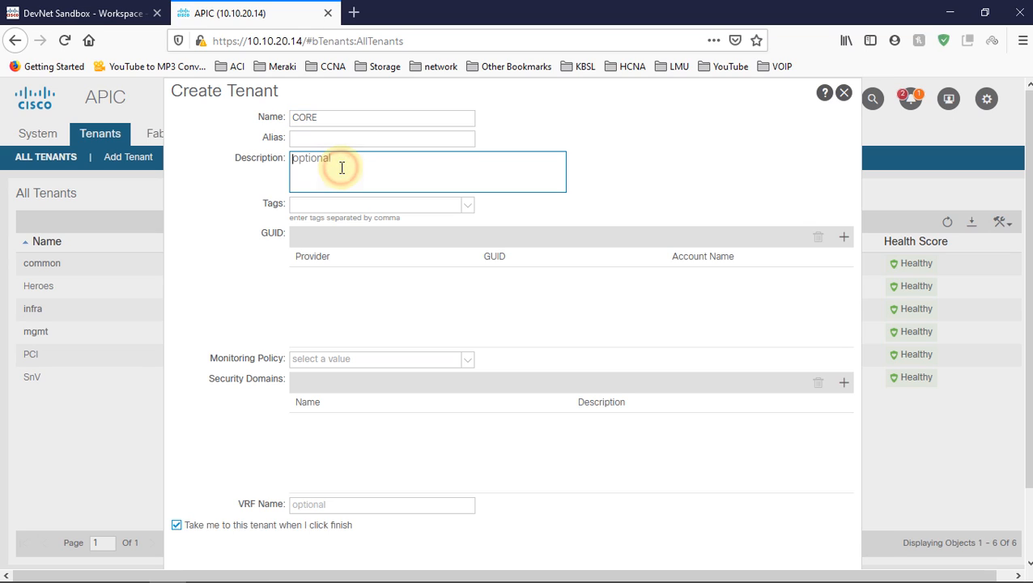
{"action": "type", "text": "This"}
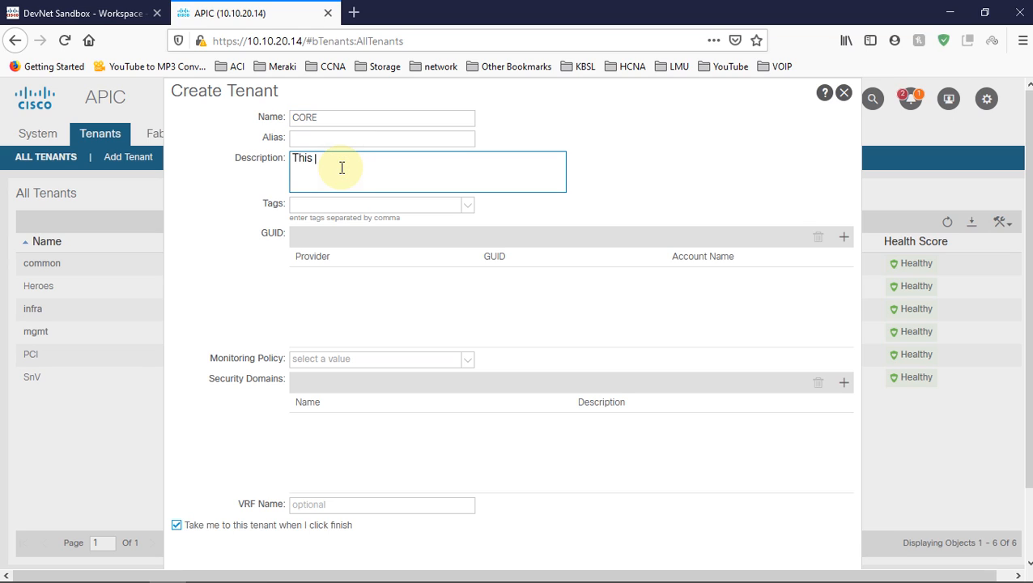
{"action": "type", "text": "Is"}
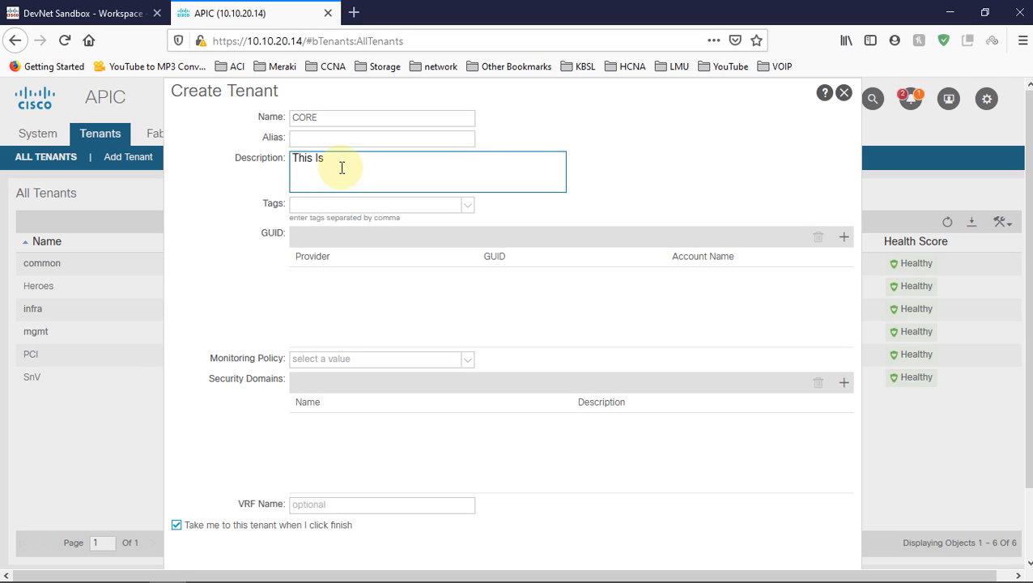
{"action": "type", "text": "my Core"}
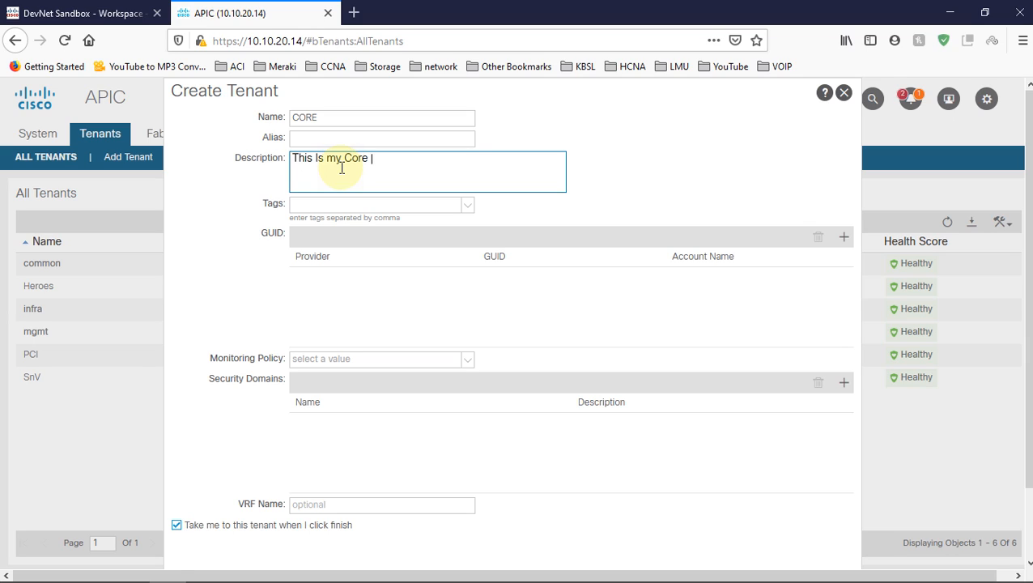
{"action": "type", "text": "Core te"}
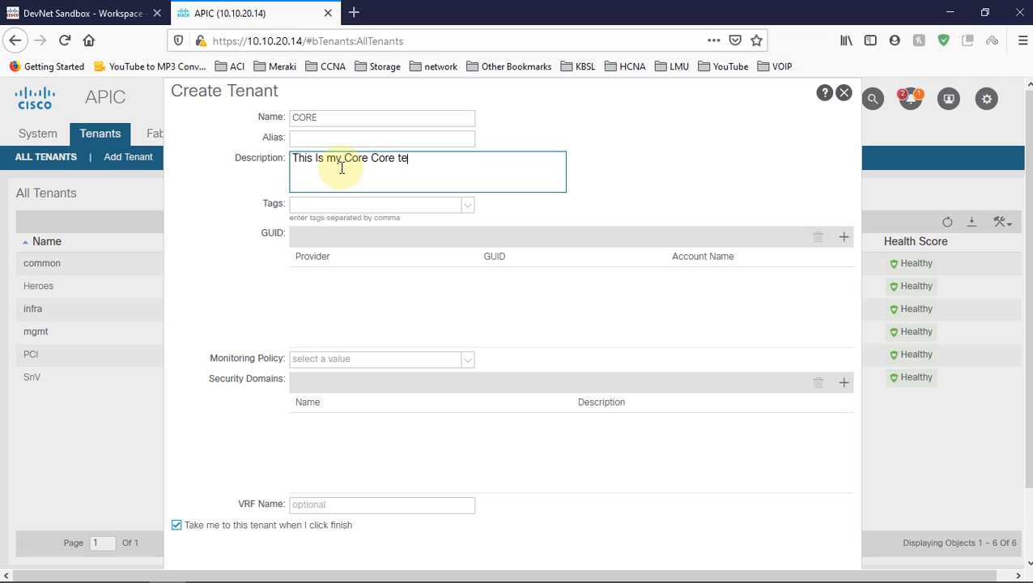
{"action": "type", "text": "nant"}
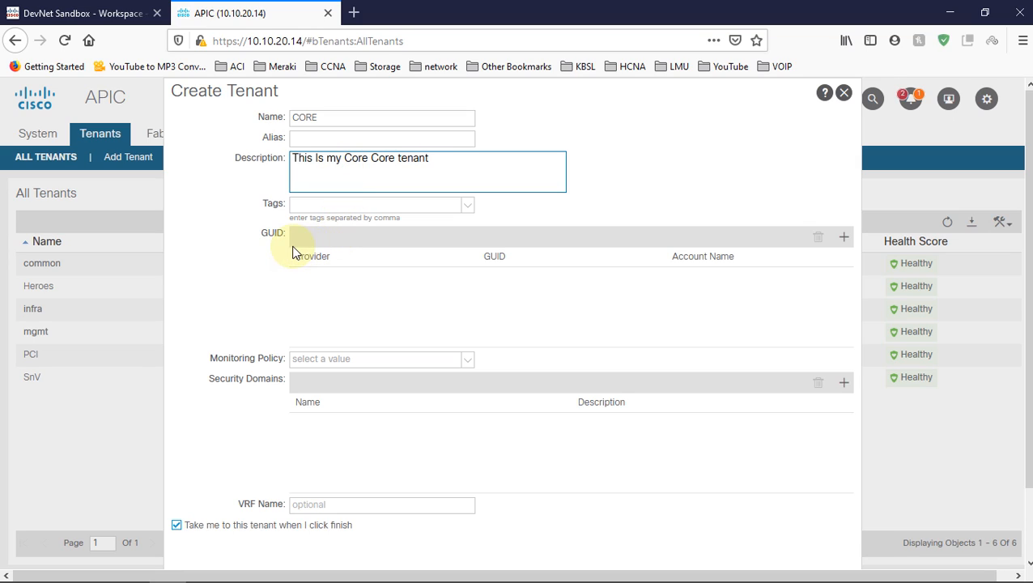
{"action": "mouse_move", "coordinate": [359, 338]}
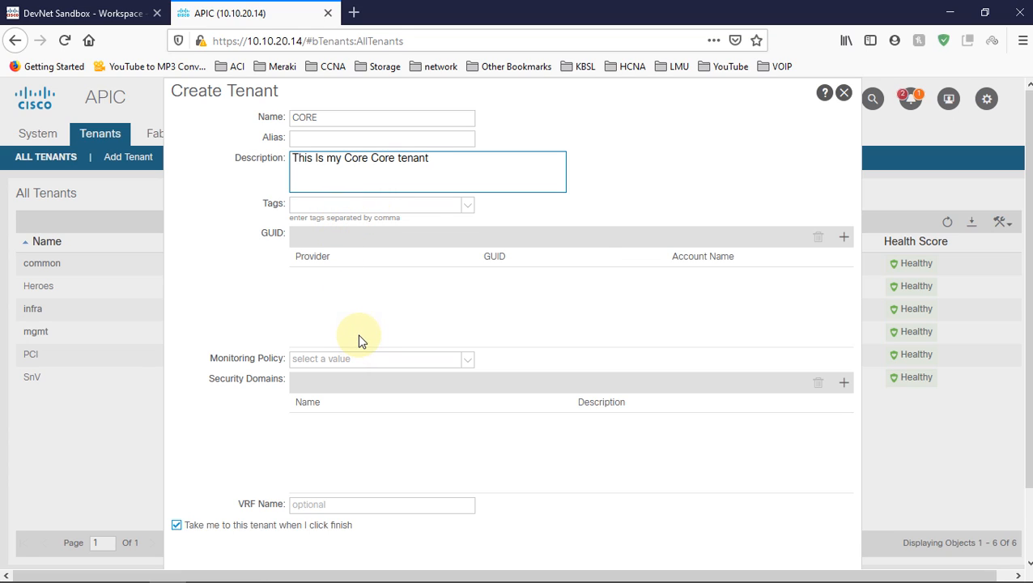
{"action": "mouse_move", "coordinate": [450, 307]}
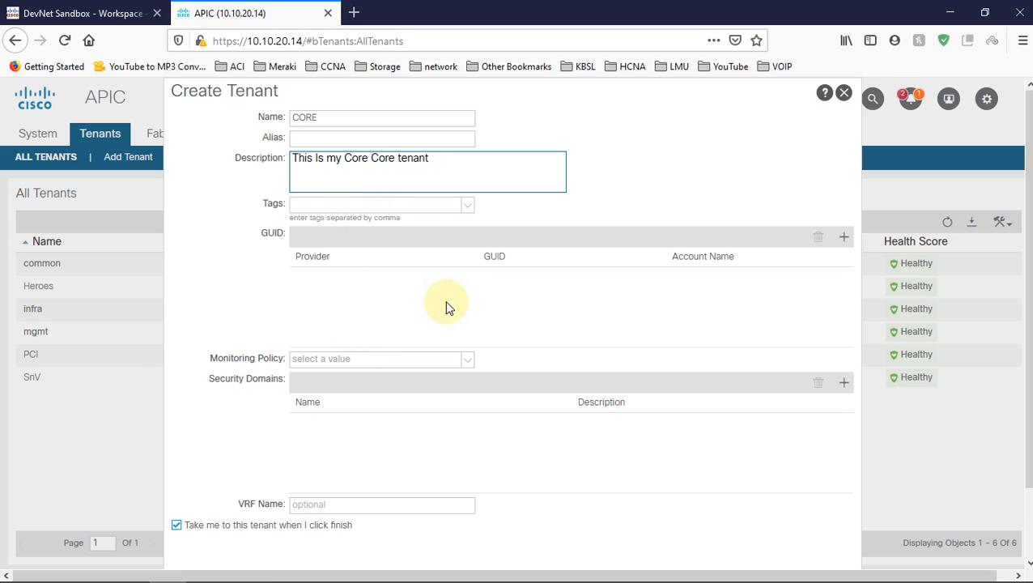
{"action": "mouse_move", "coordinate": [285, 505]}
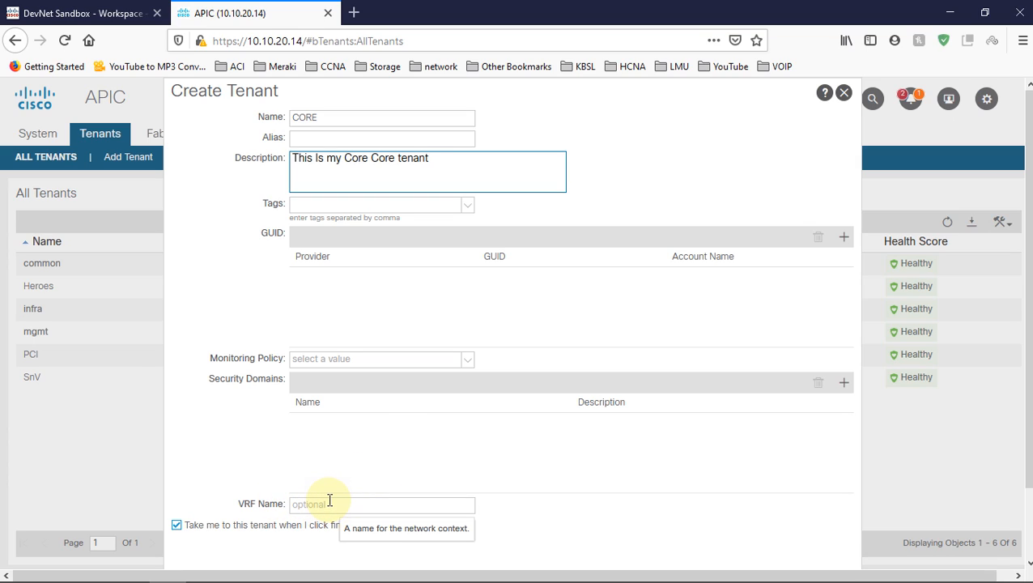
Submit the CORE tenant with 'Take me to this tenant' left checked.
{"action": "scroll", "scroll_direction": "down", "scroll_amount": 3}
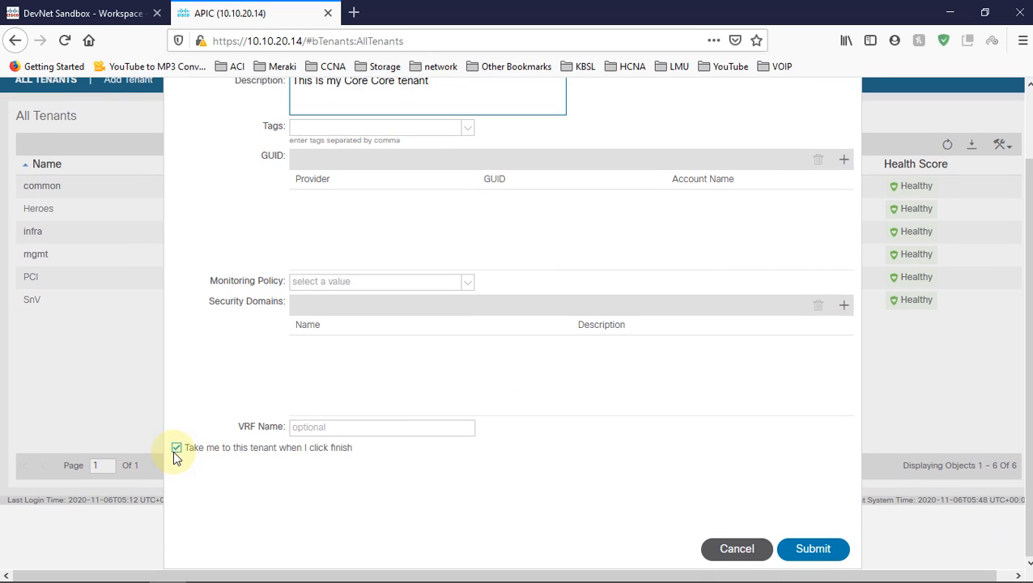
{"action": "mouse_move", "coordinate": [194, 460]}
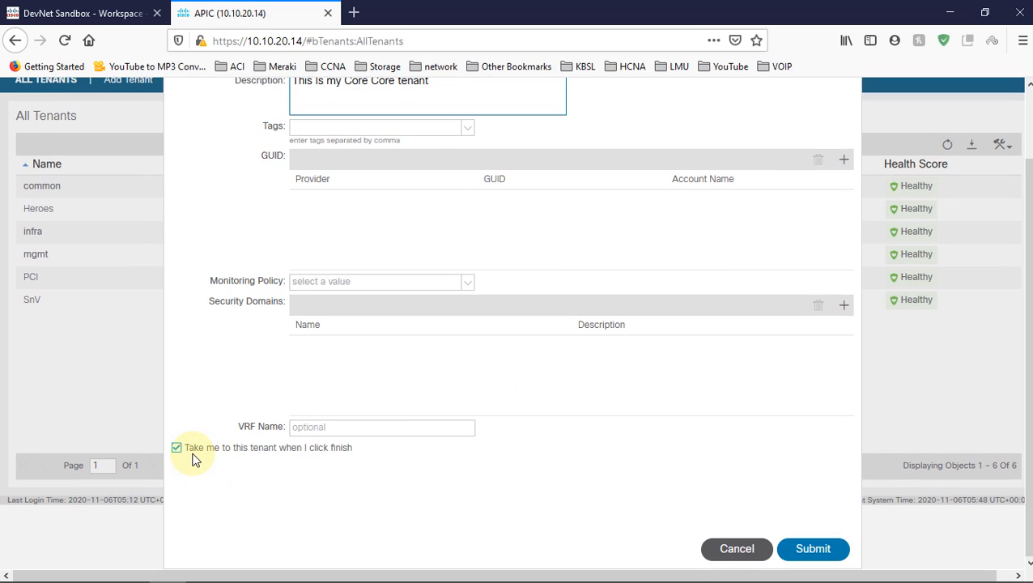
{"action": "mouse_move", "coordinate": [346, 485]}
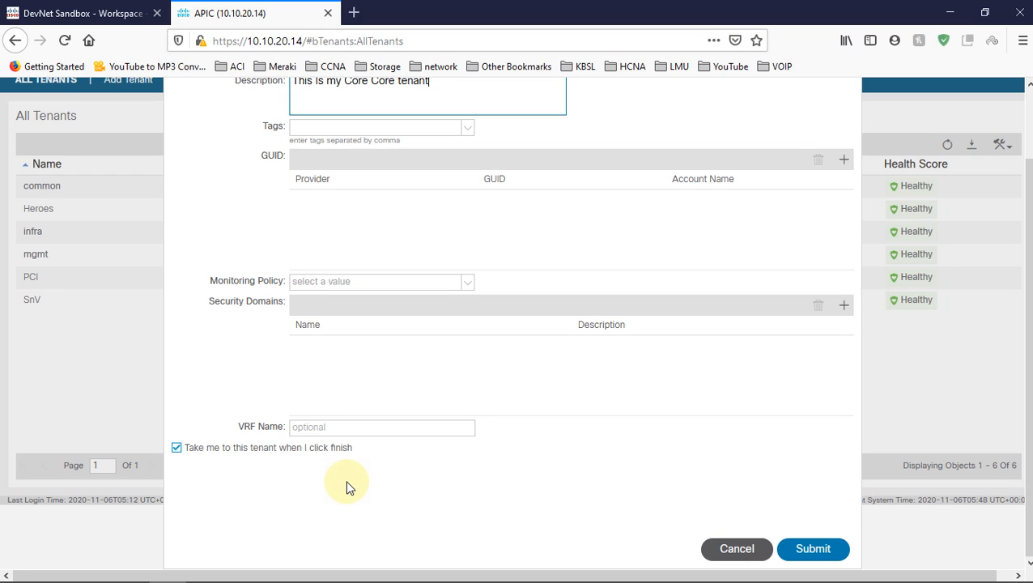
{"action": "mouse_move", "coordinate": [207, 472]}
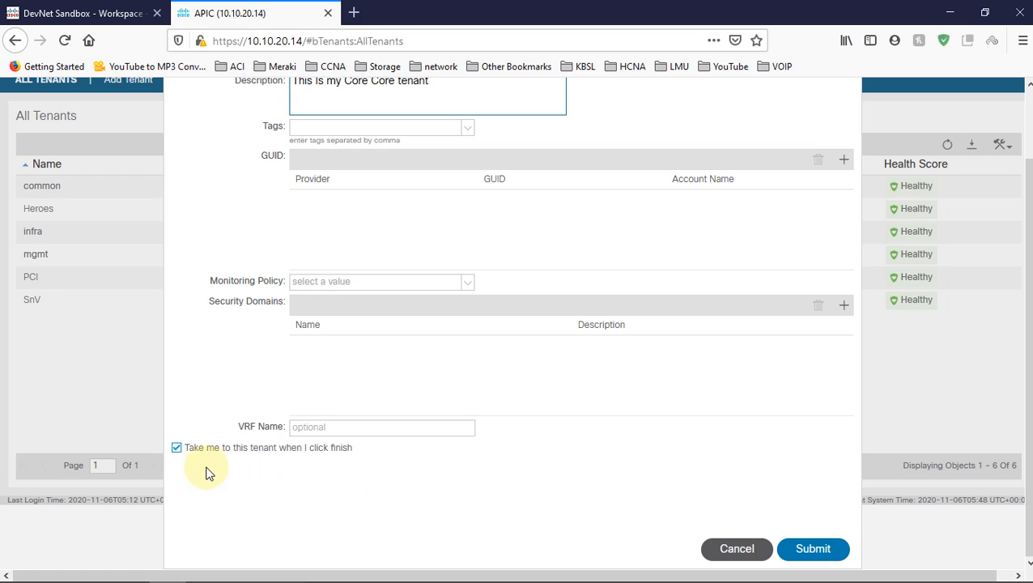
{"action": "mouse_move", "coordinate": [348, 499]}
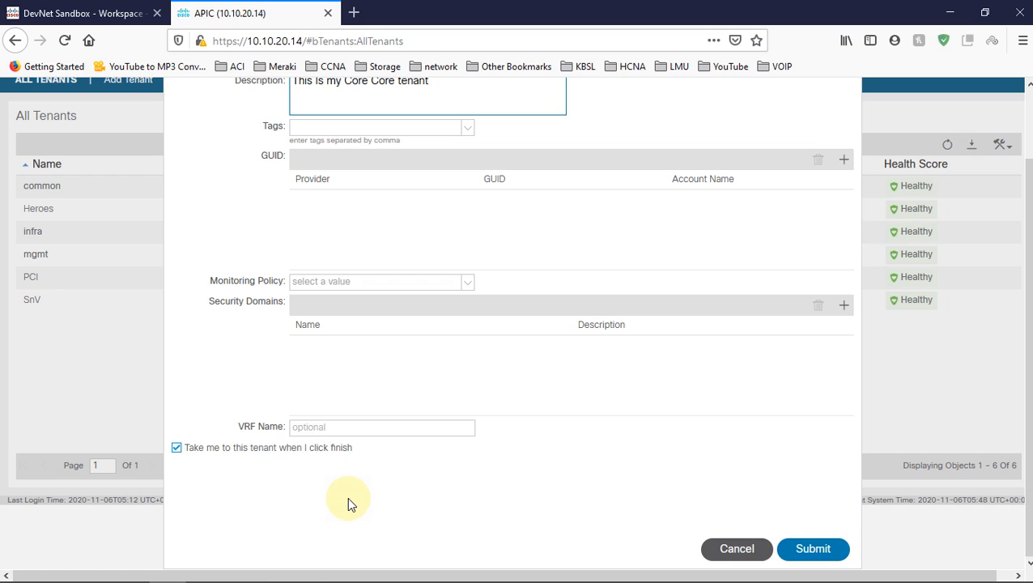
{"action": "mouse_move", "coordinate": [226, 476]}
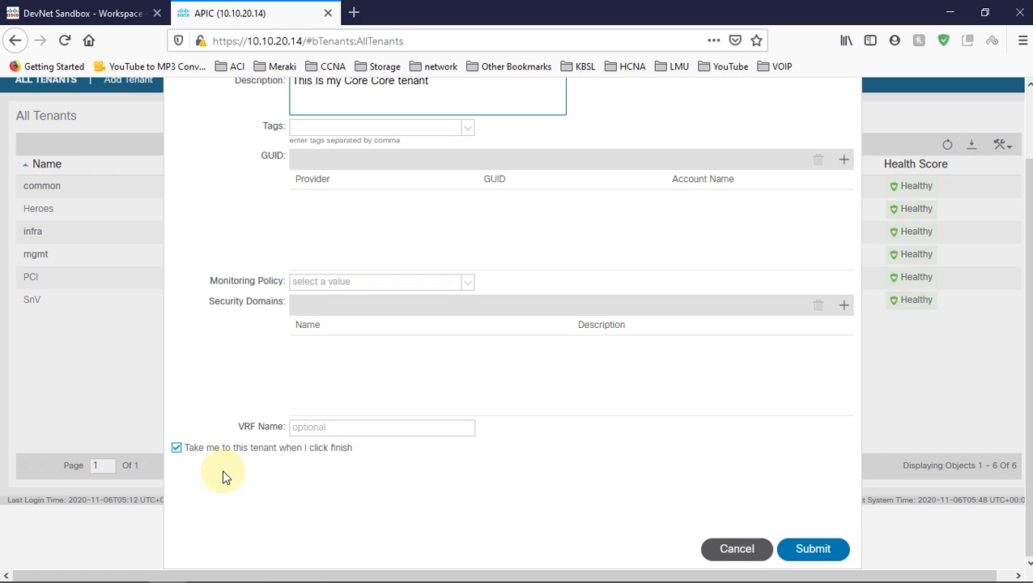
{"action": "mouse_move", "coordinate": [191, 468]}
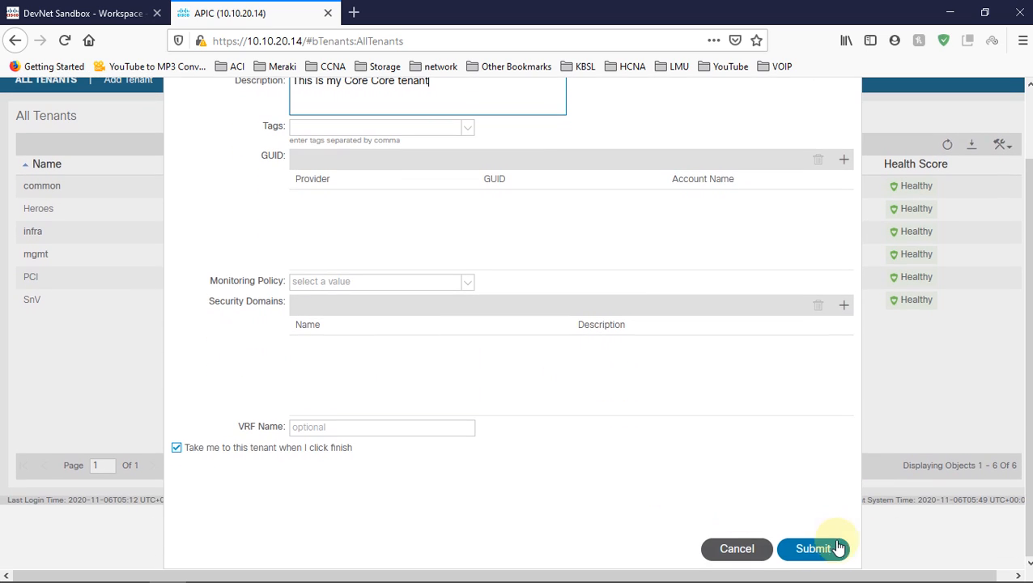
{"action": "left_click", "coordinate": [812, 547]}
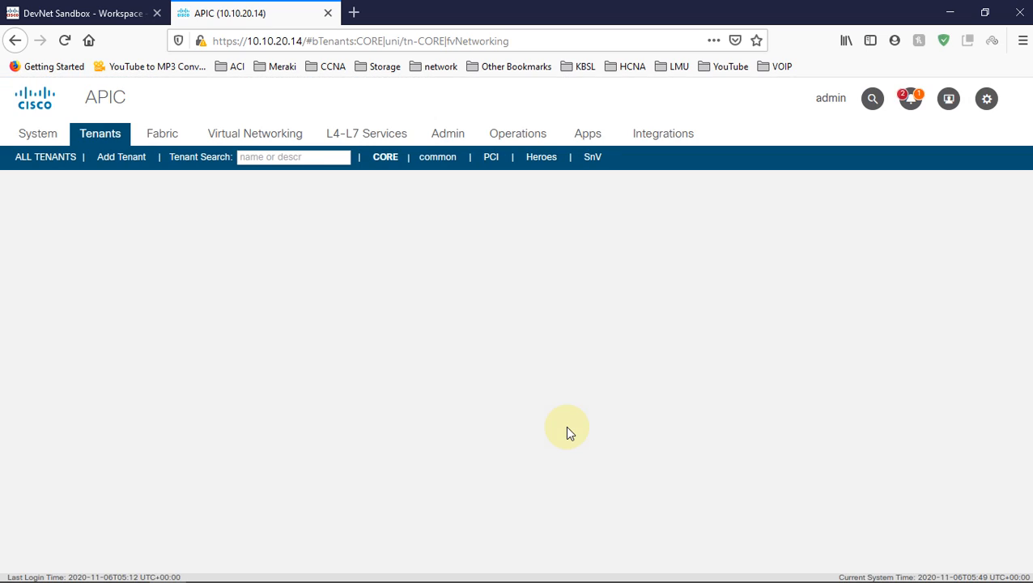
Expand the CORE tenant tree and its Networking folder to show Bridge Domains, VRFs and L3Outs.
{"action": "left_click", "coordinate": [385, 155]}
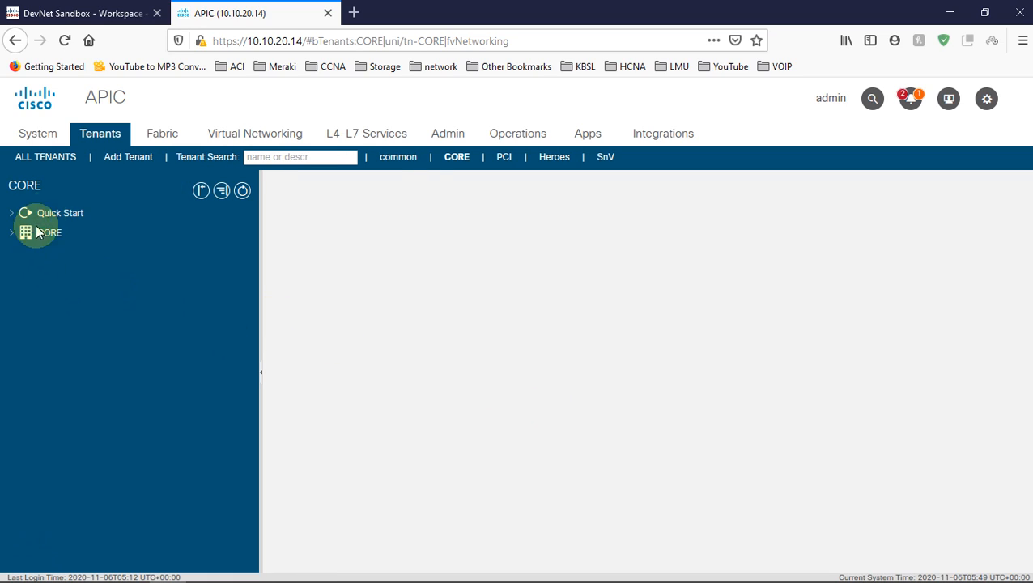
{"action": "left_click", "coordinate": [11, 233]}
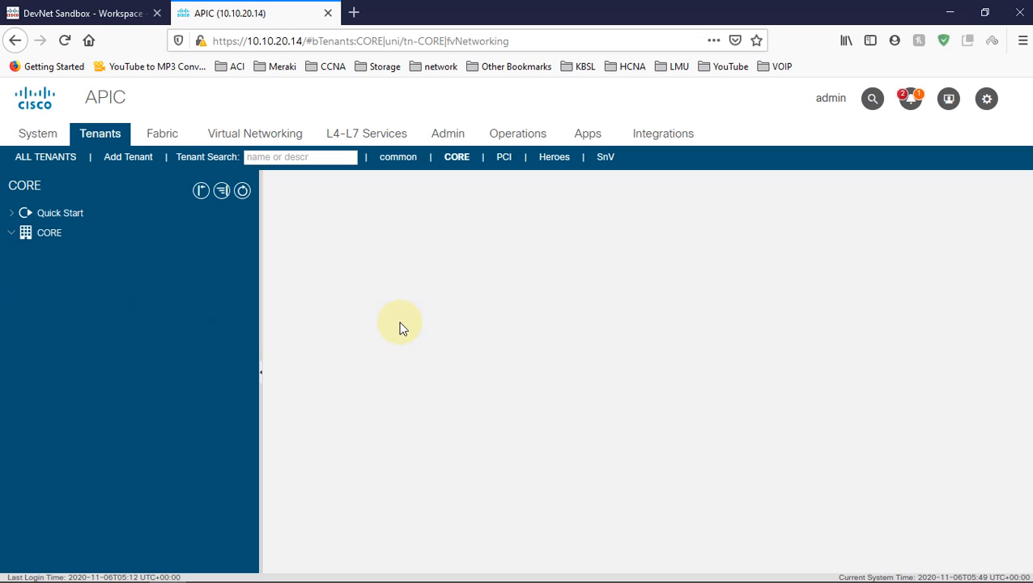
{"action": "left_click", "coordinate": [48, 233]}
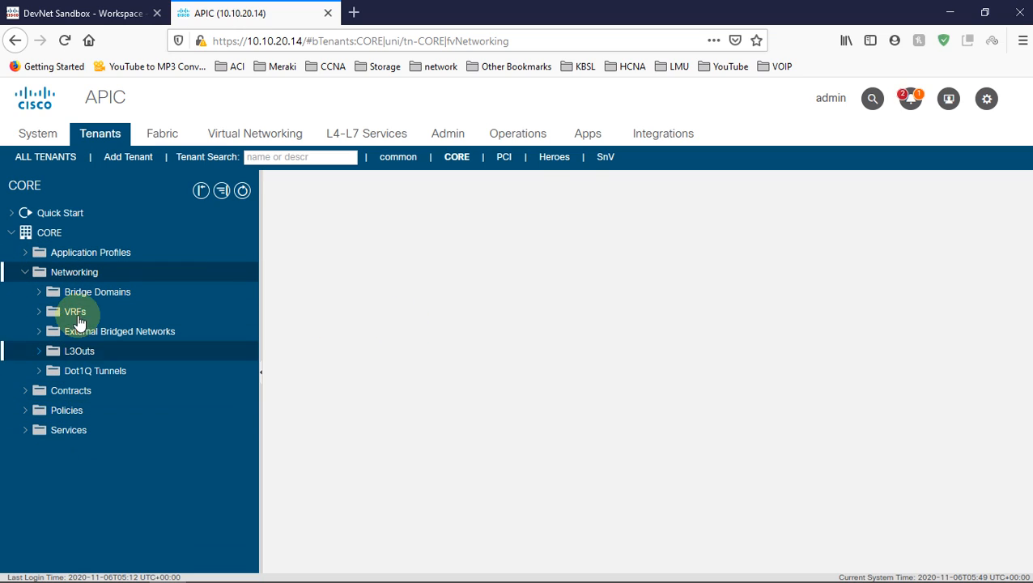
{"action": "mouse_move", "coordinate": [267, 298]}
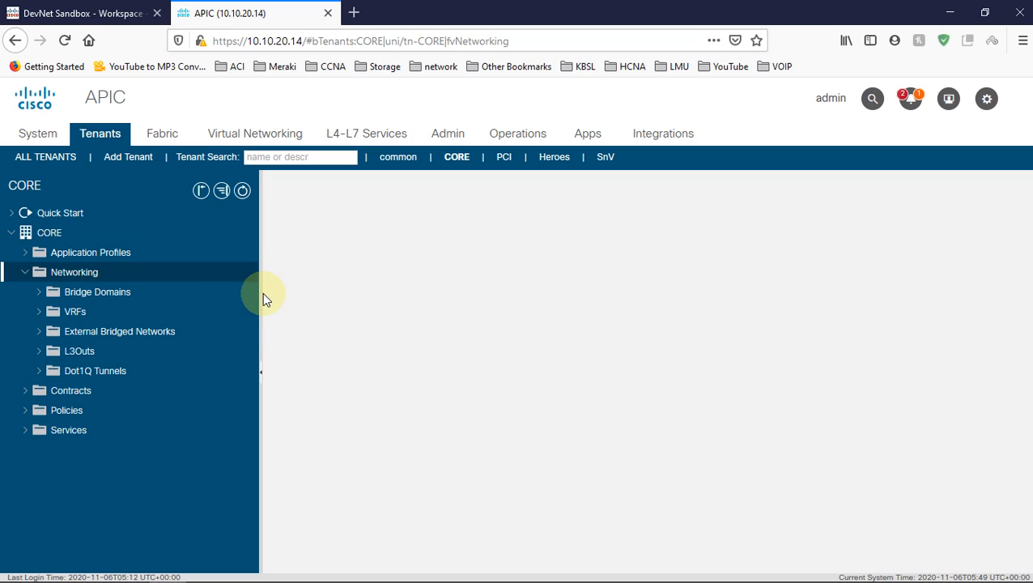
{"action": "mouse_move", "coordinate": [376, 306]}
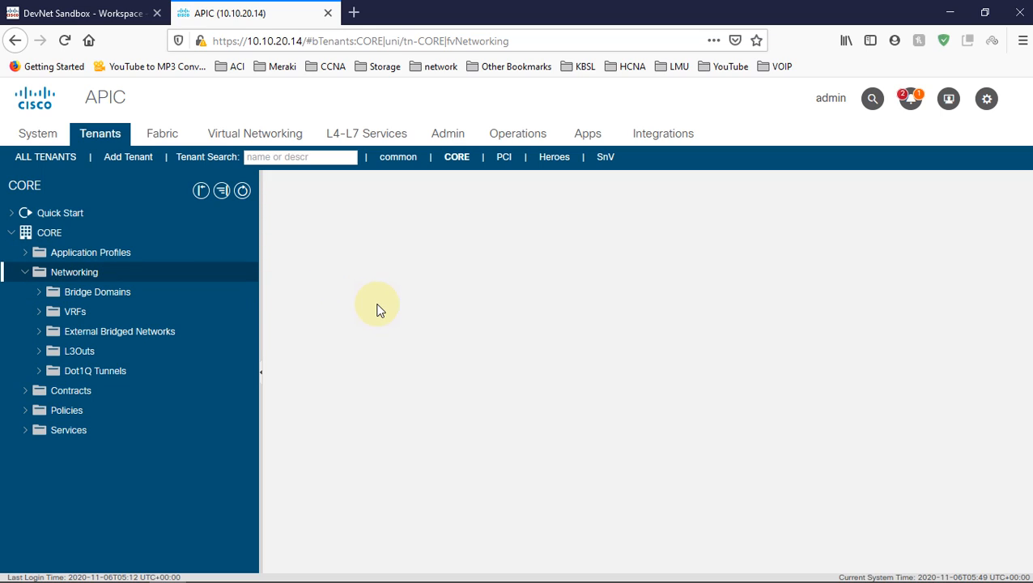